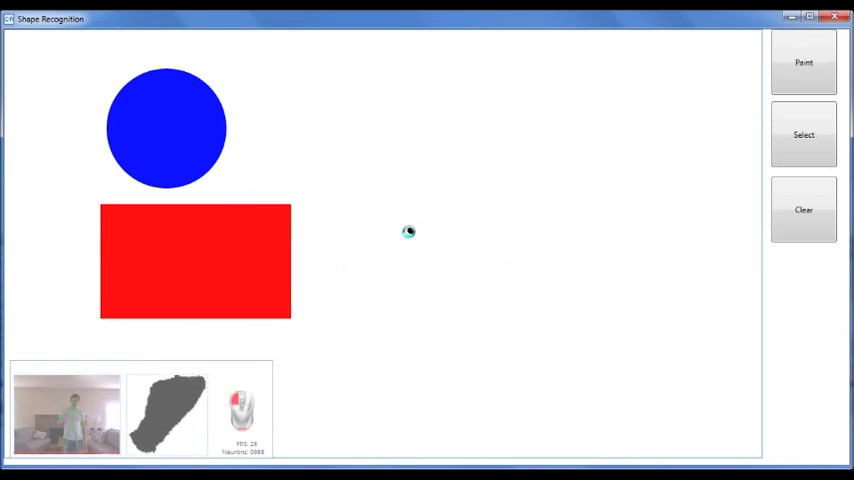
# Step: Drag a freehand triangle outline onto the canvas right of the blue circle
pyautogui.moveTo(408, 232); pyautogui.dragTo(430, 215)
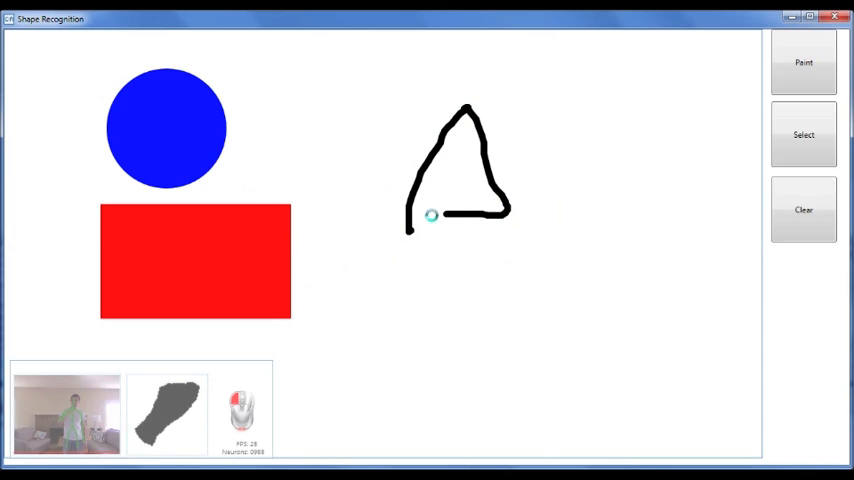